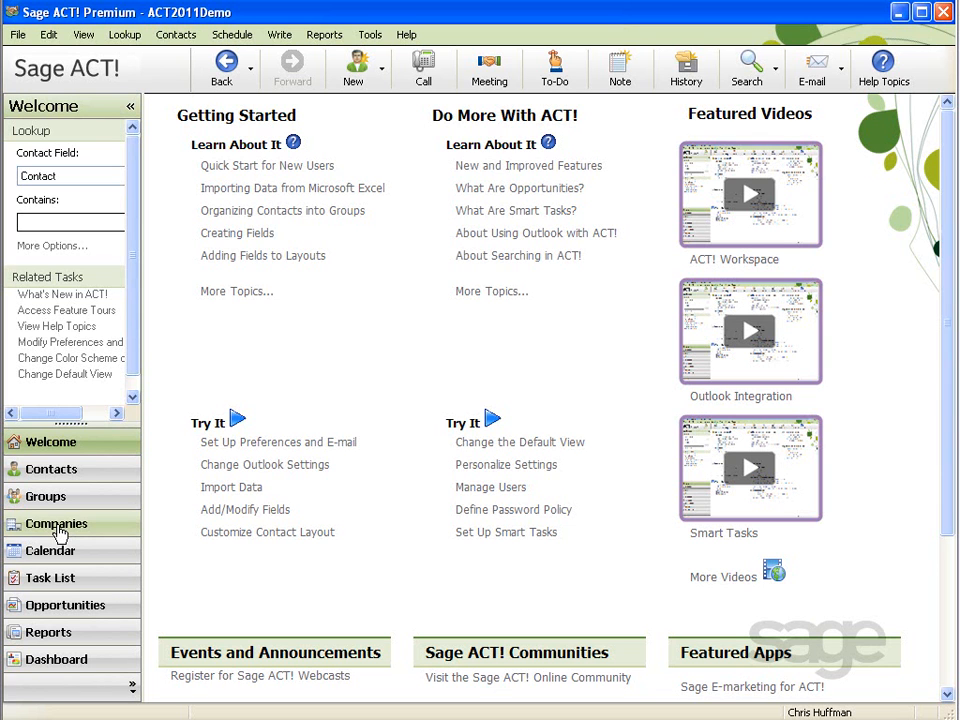
- Show the Sage Software, Inc. company record's Web Info business profile
left_click(56, 523)
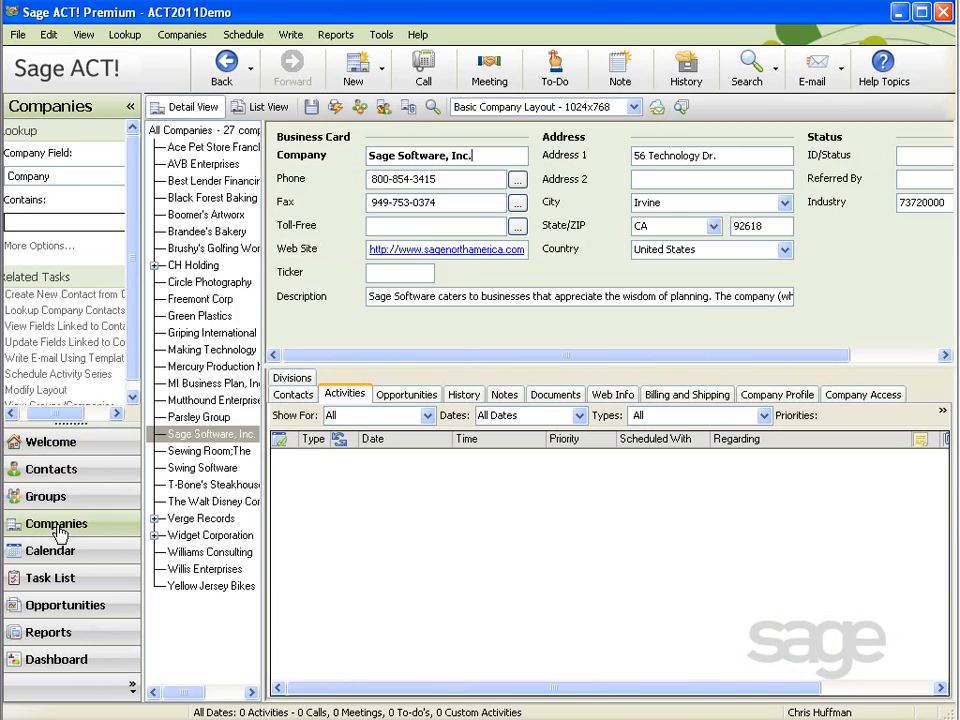
left_click(612, 393)
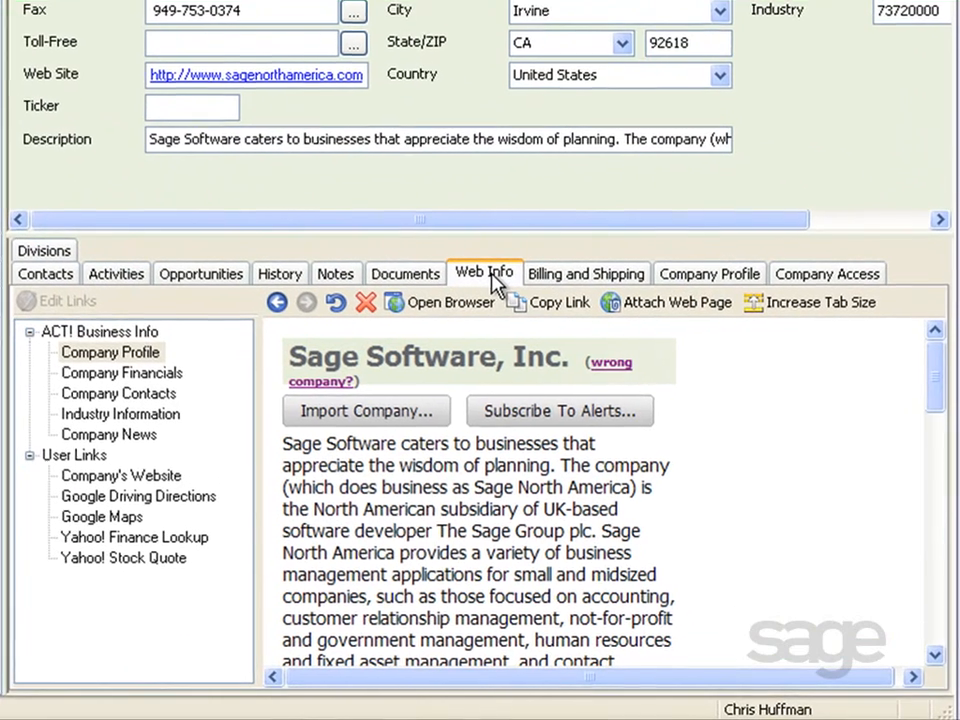
mouse_move(258, 349)
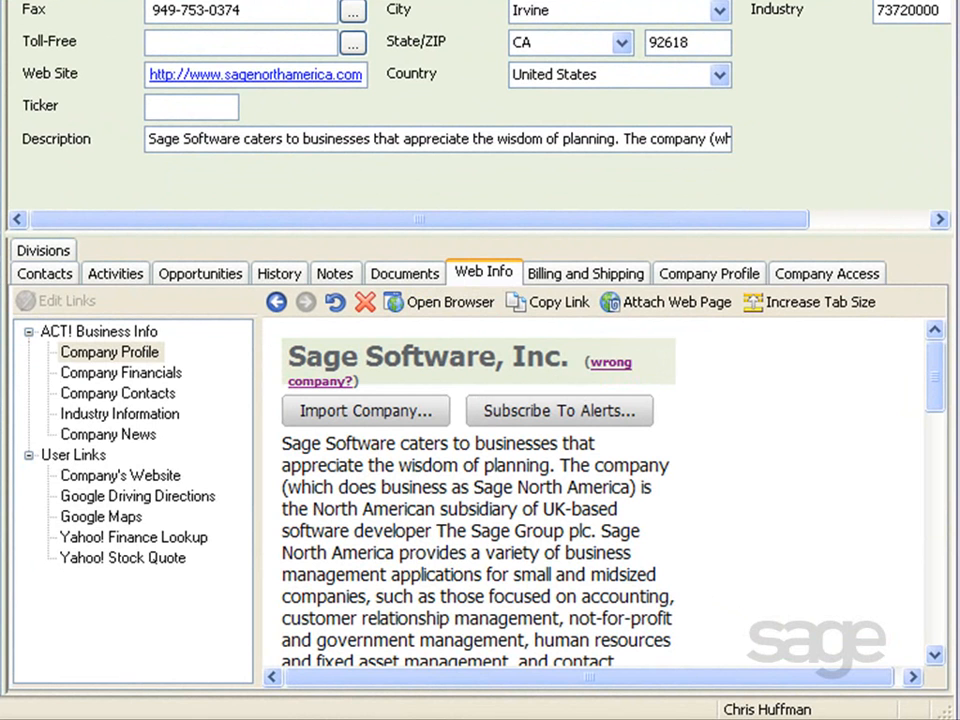
mouse_move(119, 413)
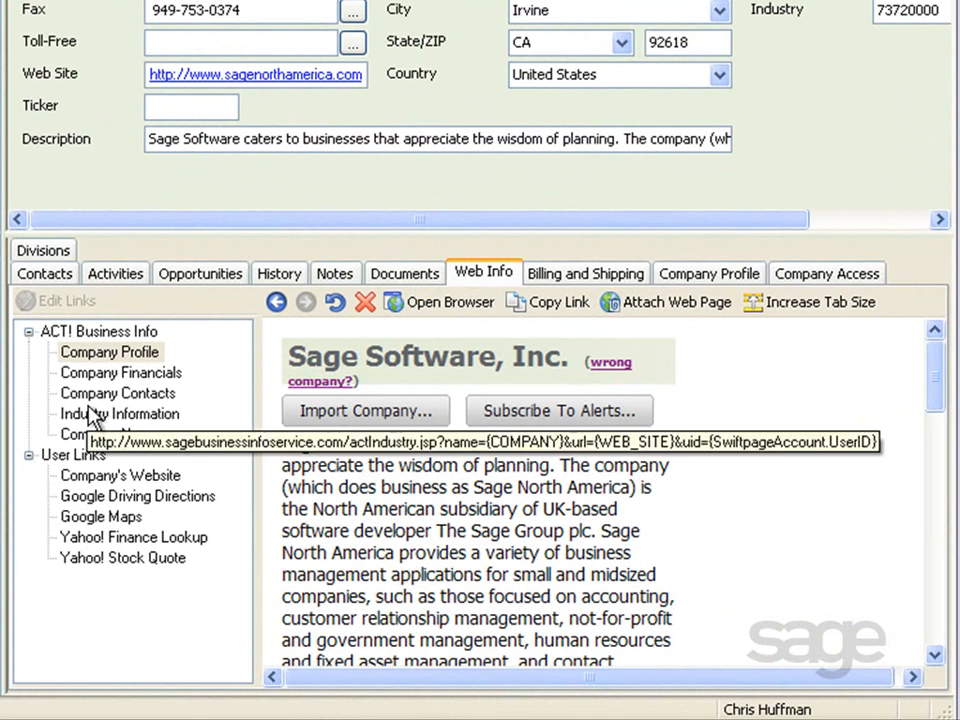
mouse_move(155, 345)
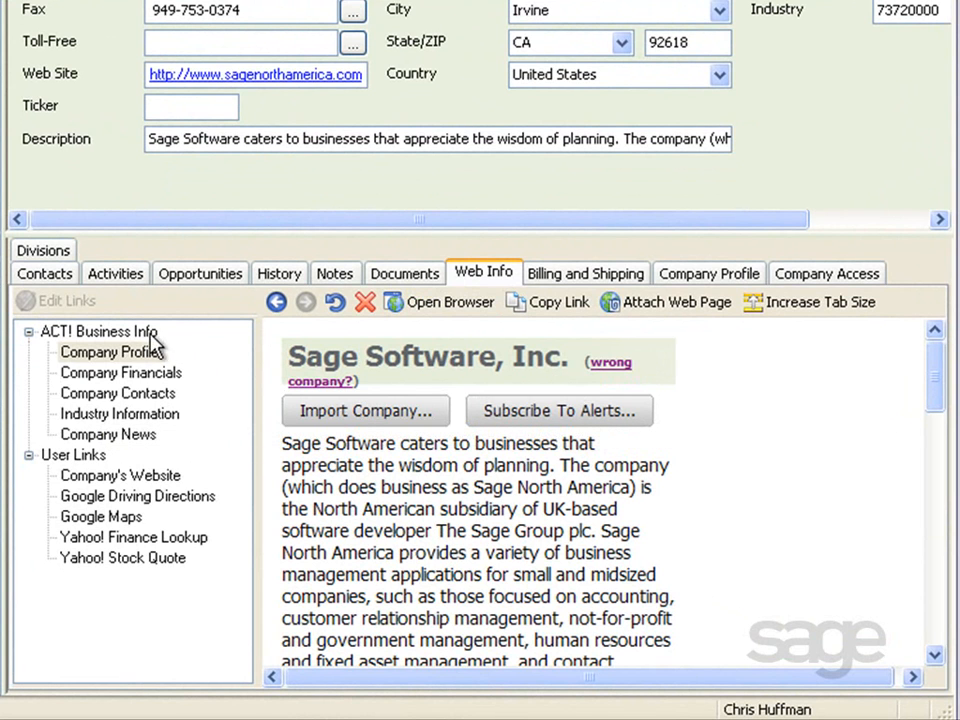
mouse_move(57, 347)
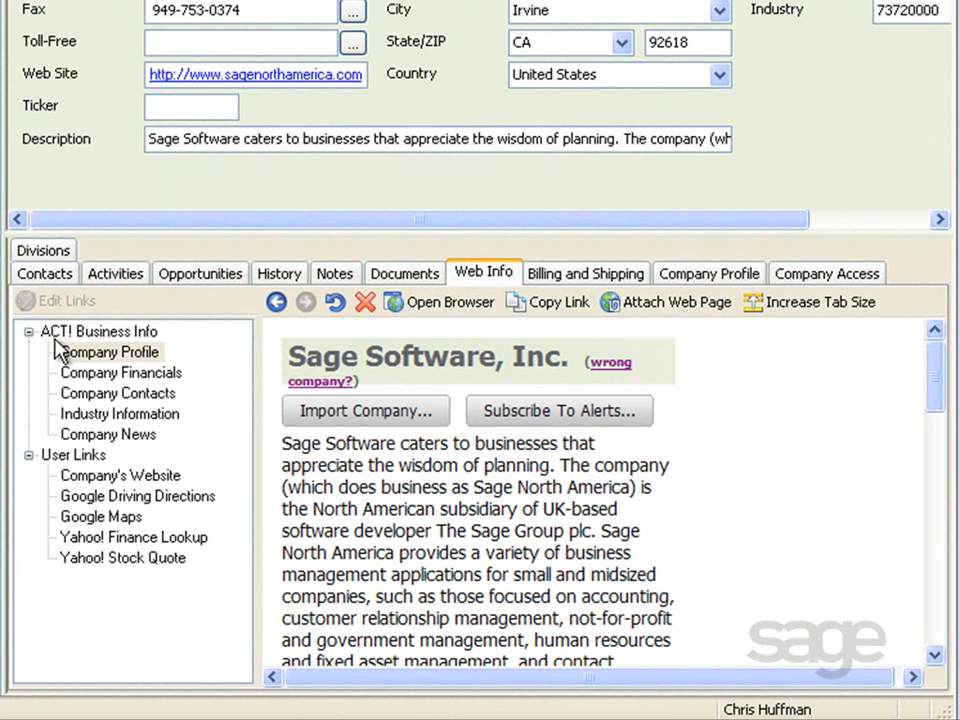
mouse_move(167, 345)
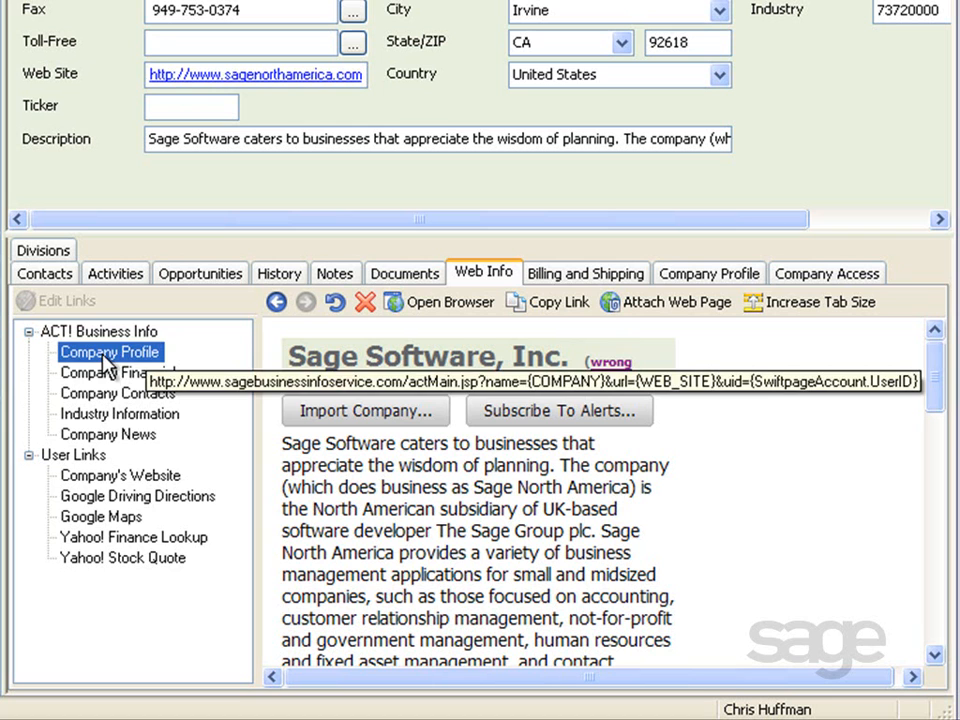
mouse_move(480, 500)
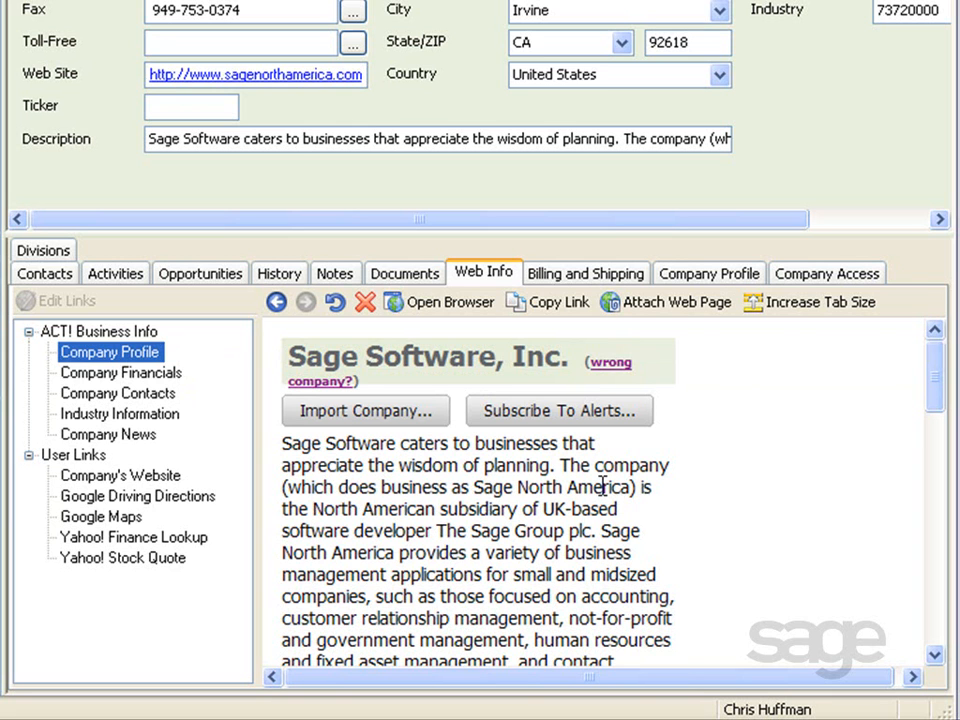
mouse_move(612, 362)
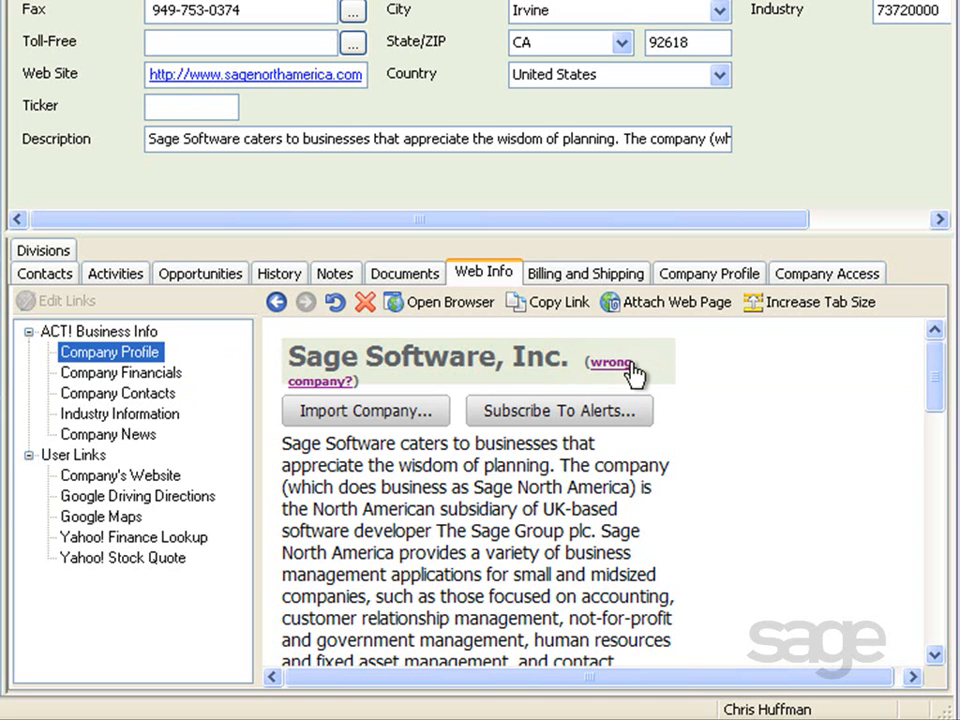
mouse_move(612, 372)
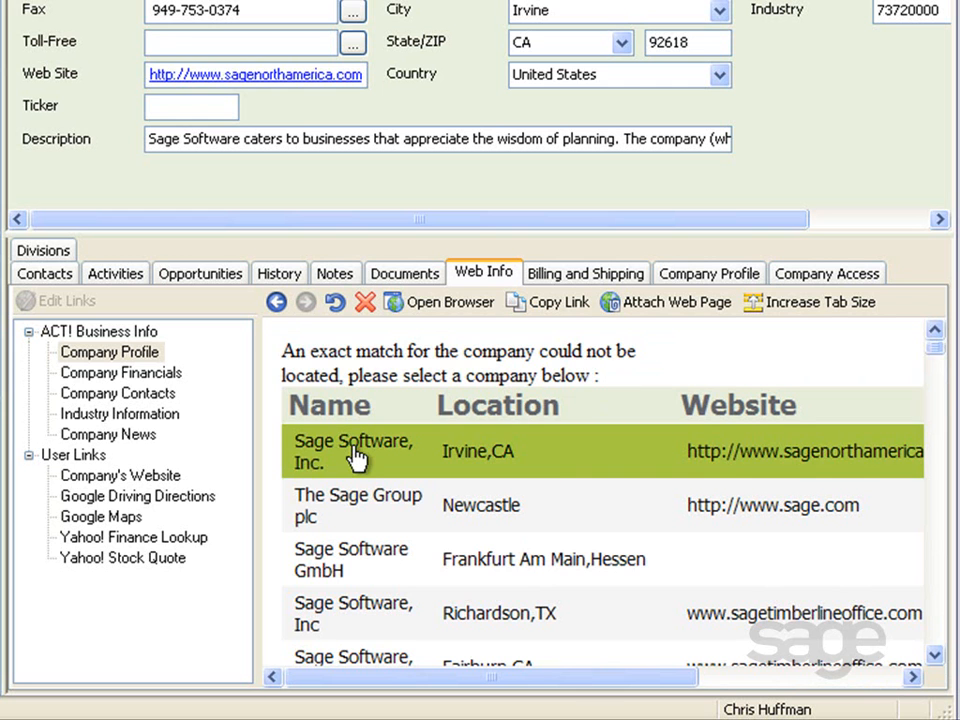
- Pick Sage Software, Inc. (Irvine, CA) as the match and scroll through its profile
left_click(353, 451)
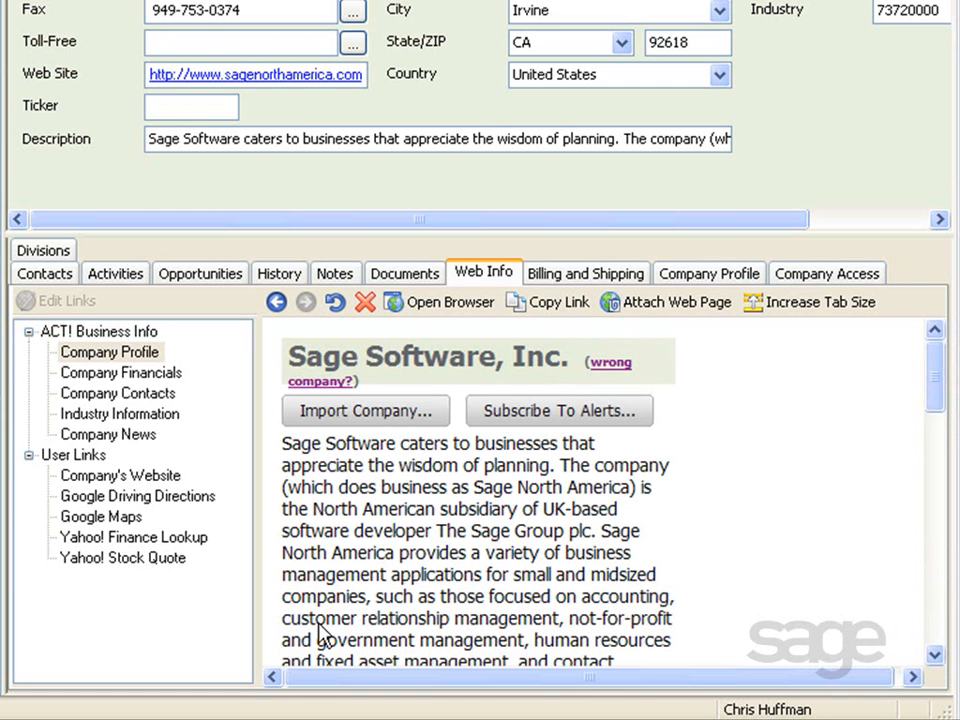
mouse_move(270, 385)
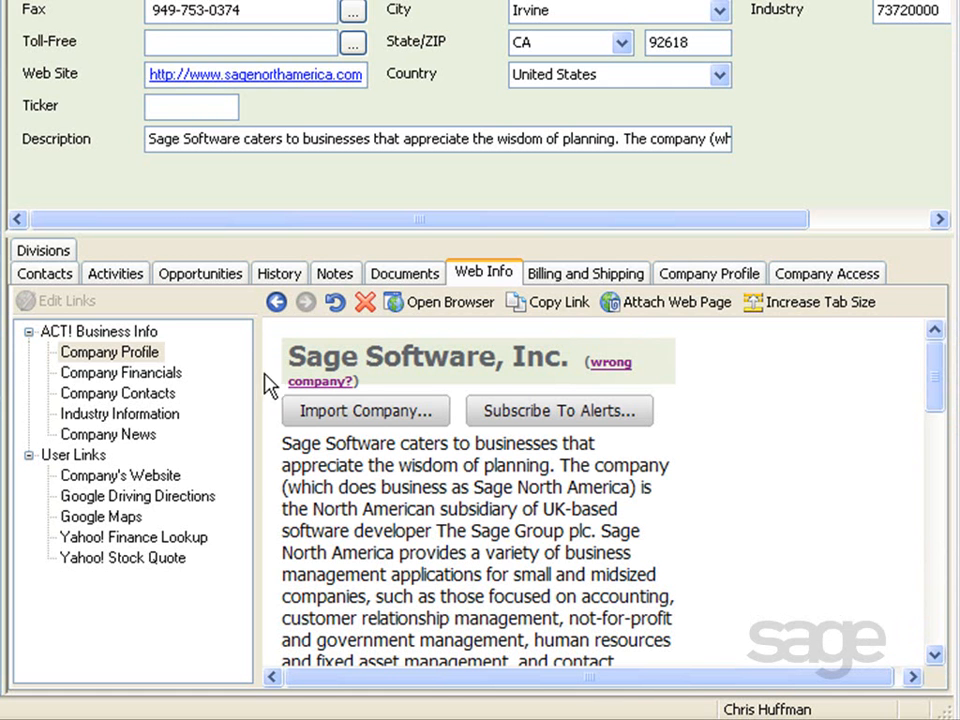
mouse_move(140, 372)
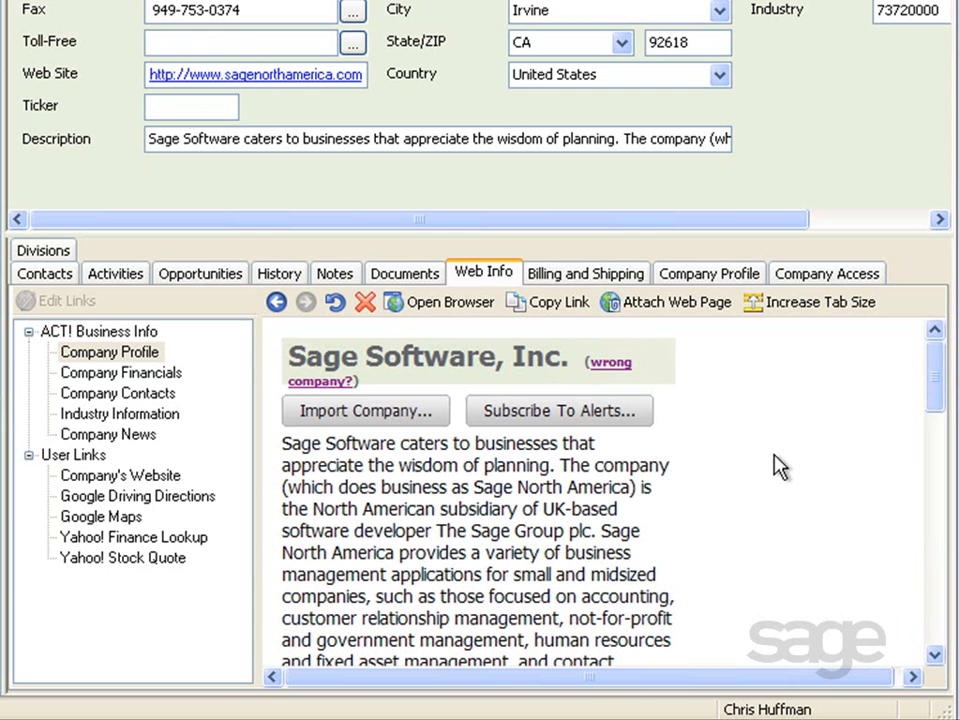
mouse_move(940, 390)
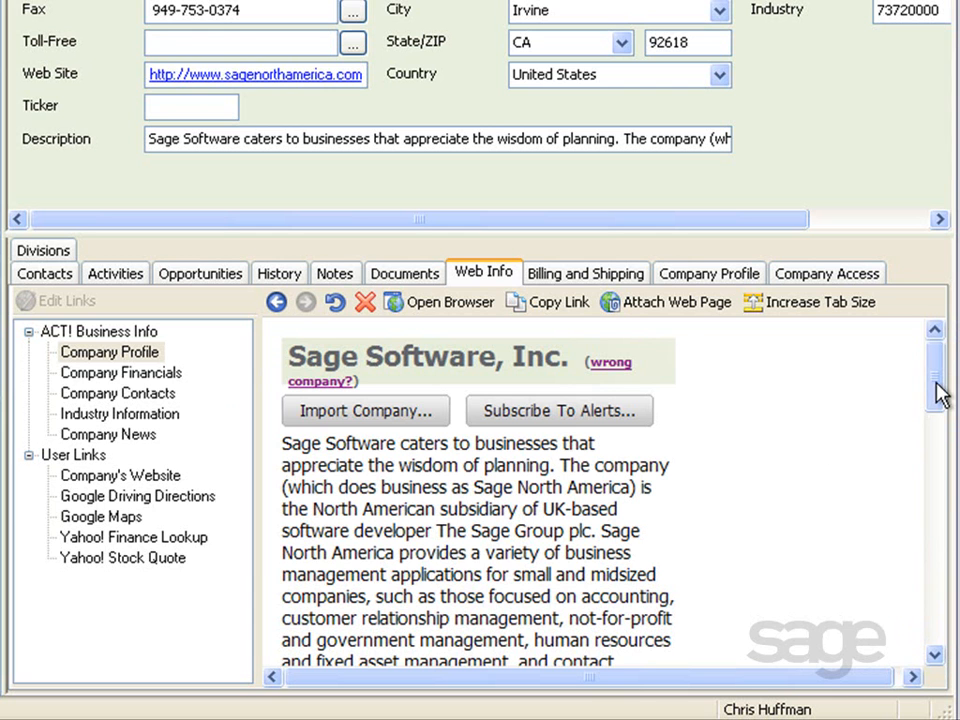
scroll("down", 3)
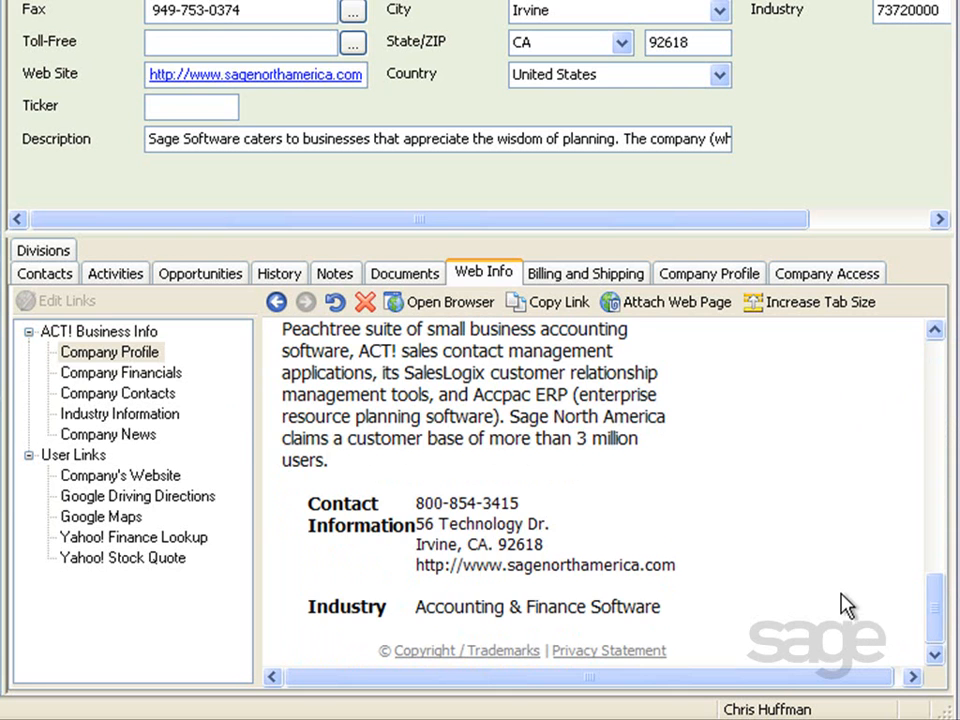
- View Sage Software's financials, contacts, industry competitors and news, then the company profile again
left_click(120, 372)
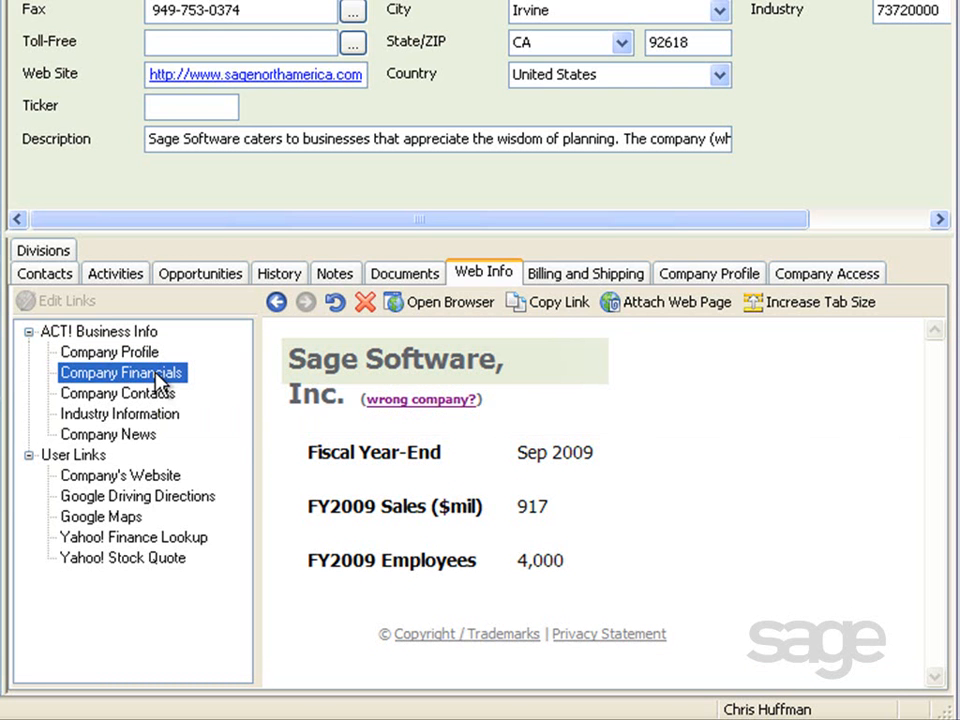
mouse_move(118, 393)
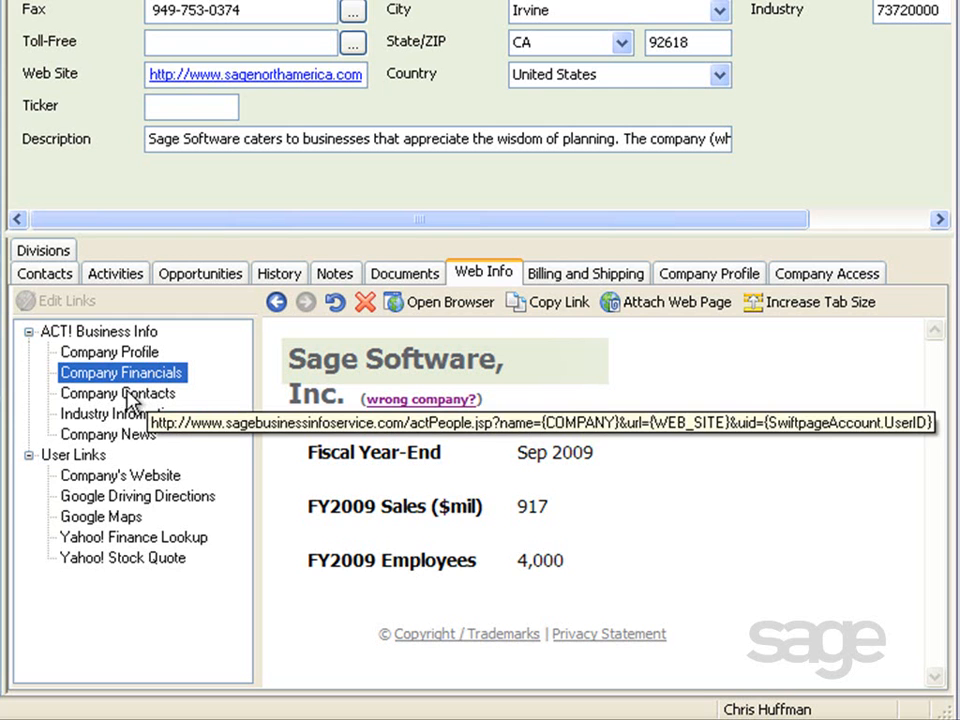
left_click(117, 393)
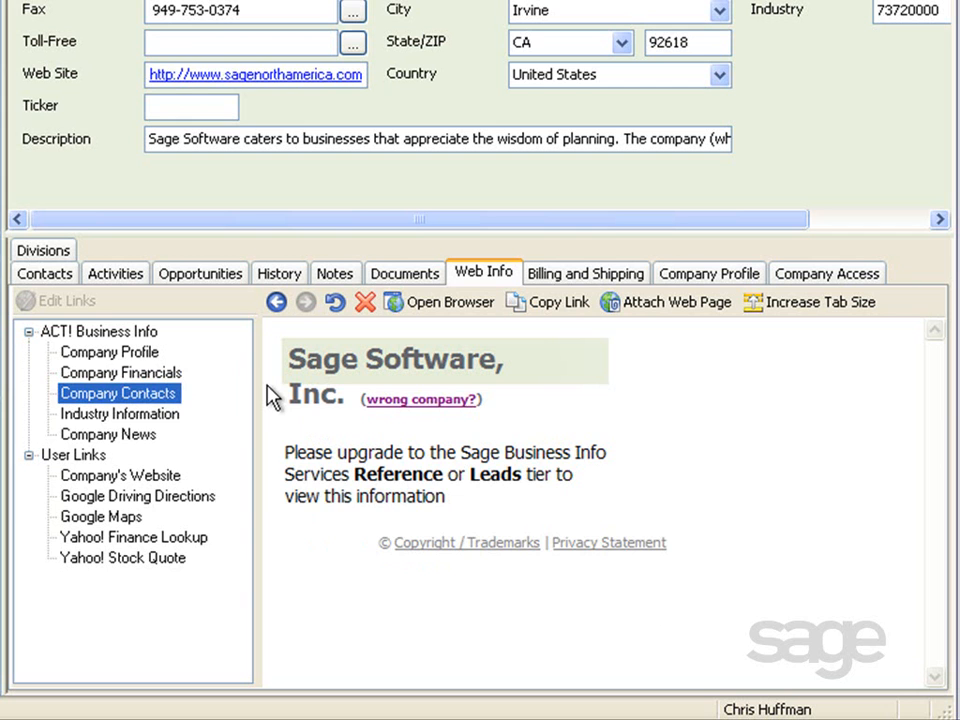
left_click(119, 413)
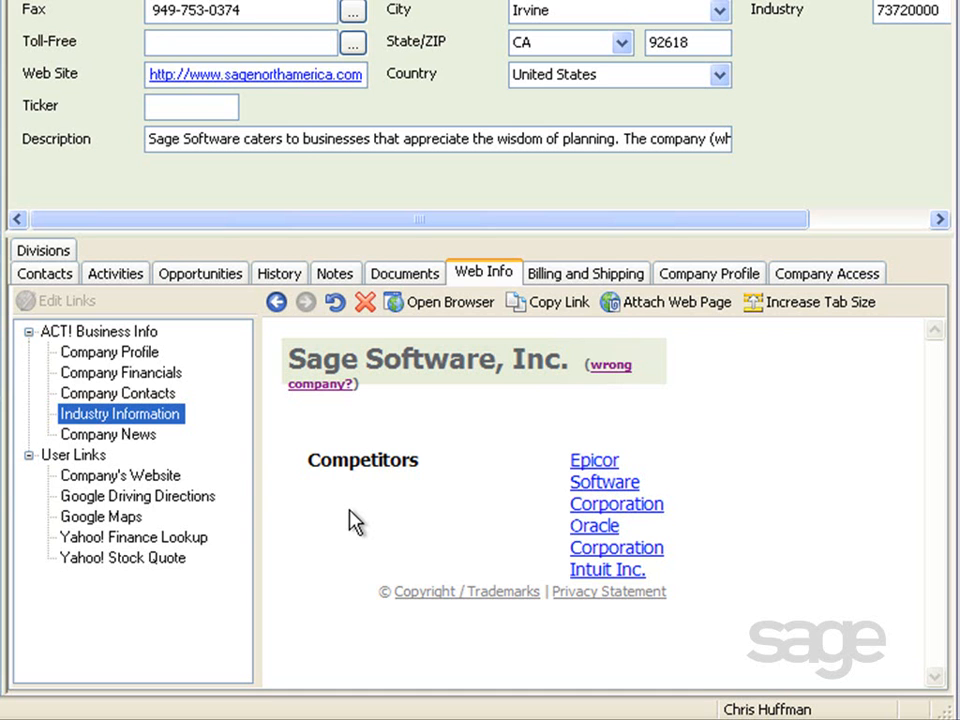
left_click(108, 434)
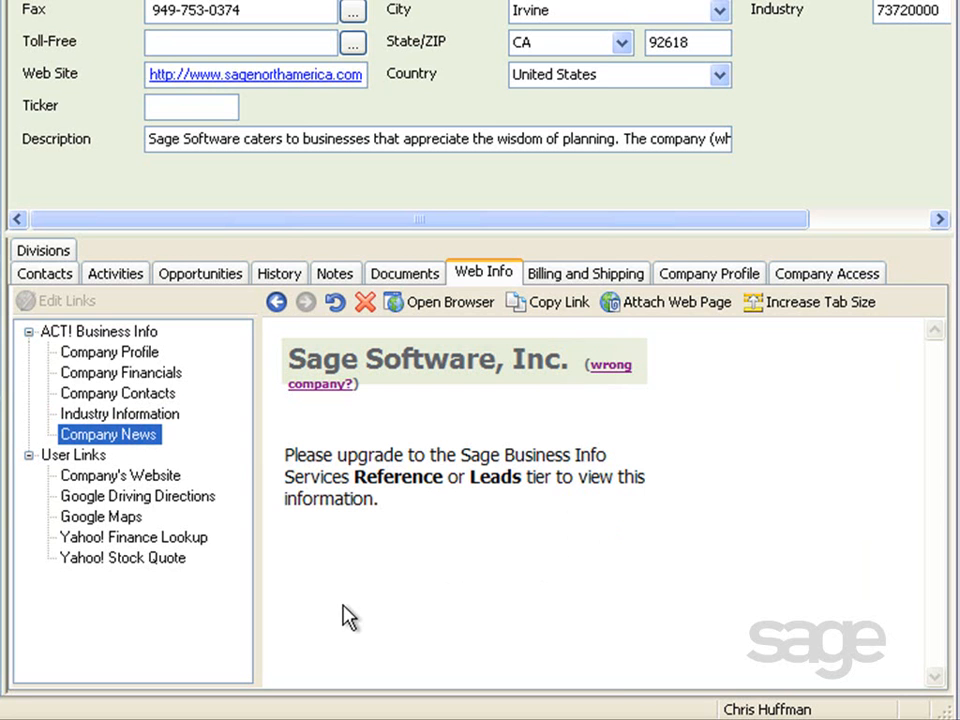
left_click(109, 352)
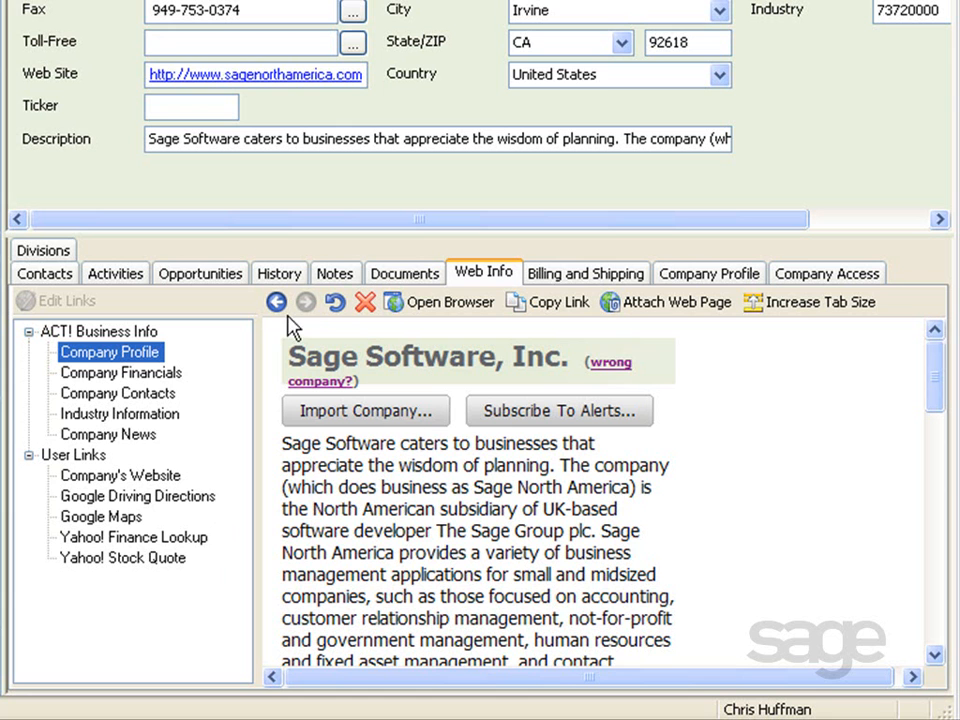
mouse_move(277, 302)
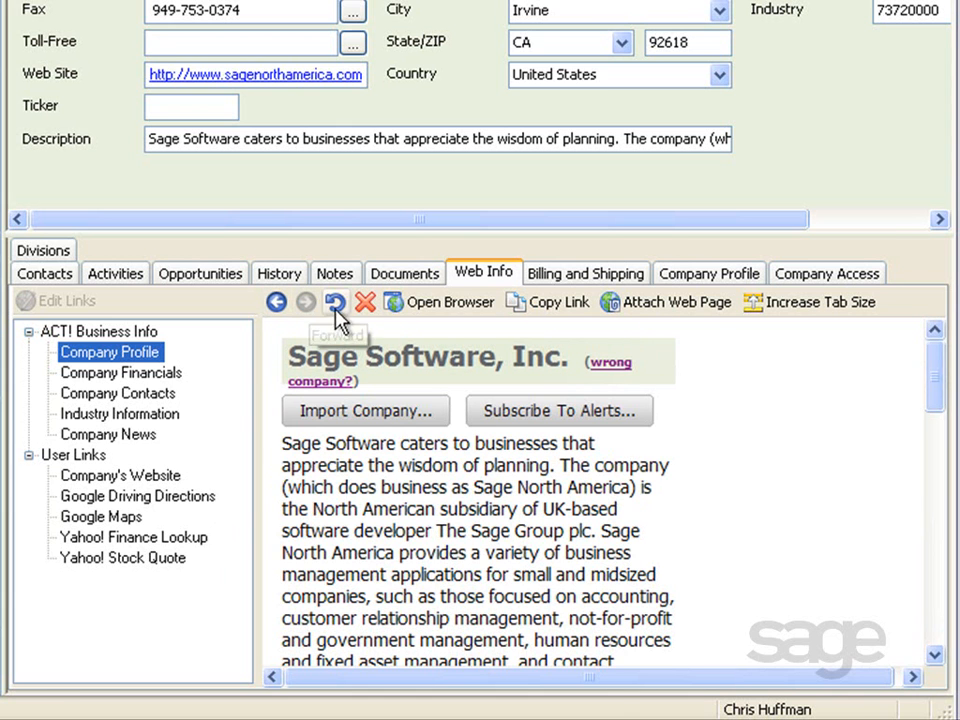
mouse_move(365, 302)
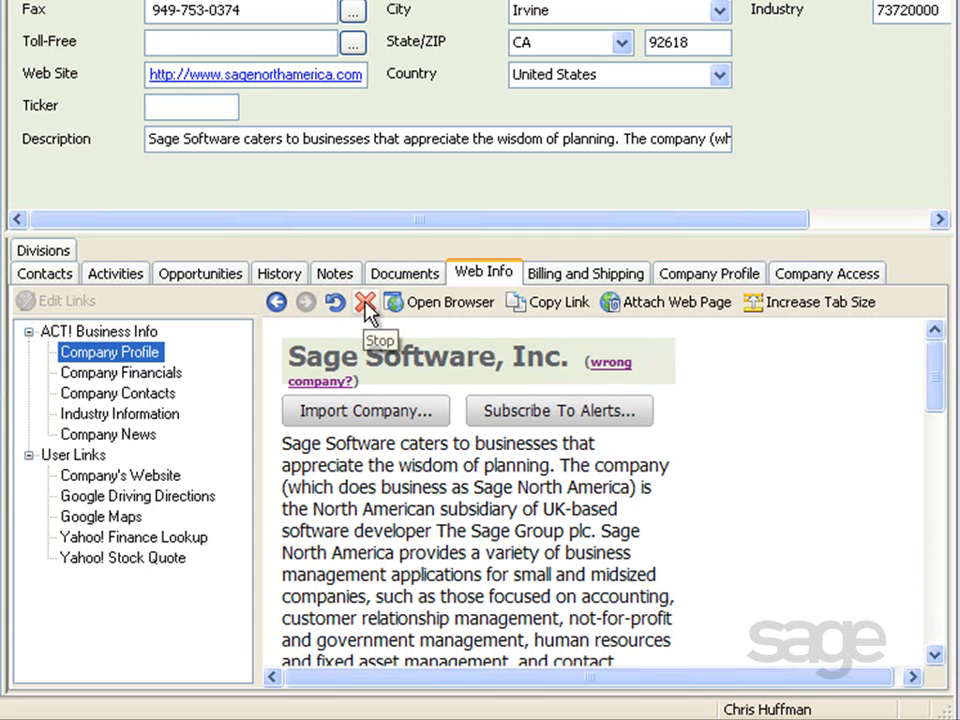
mouse_move(444, 308)
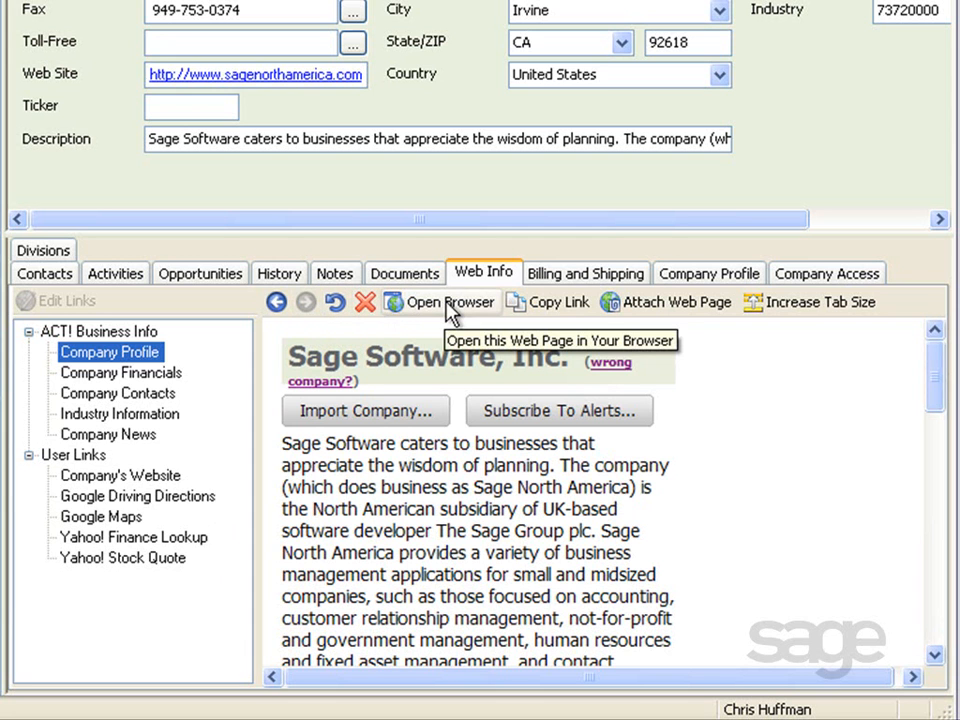
- Use Increase Tab Size to enlarge the Web Info area
left_click(441, 302)
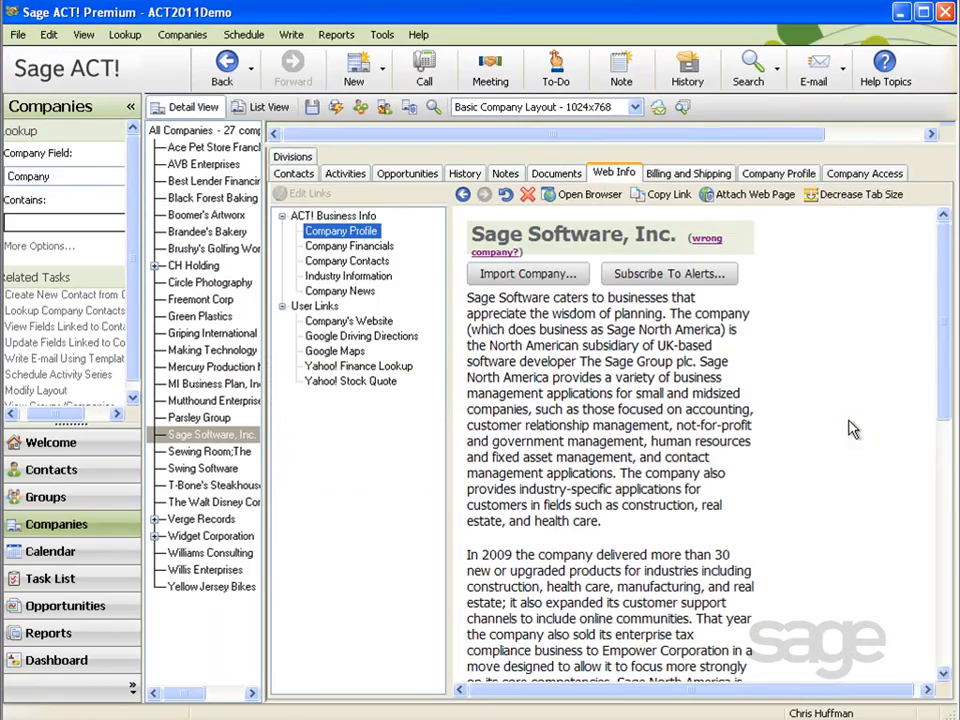
scroll("down", 3)
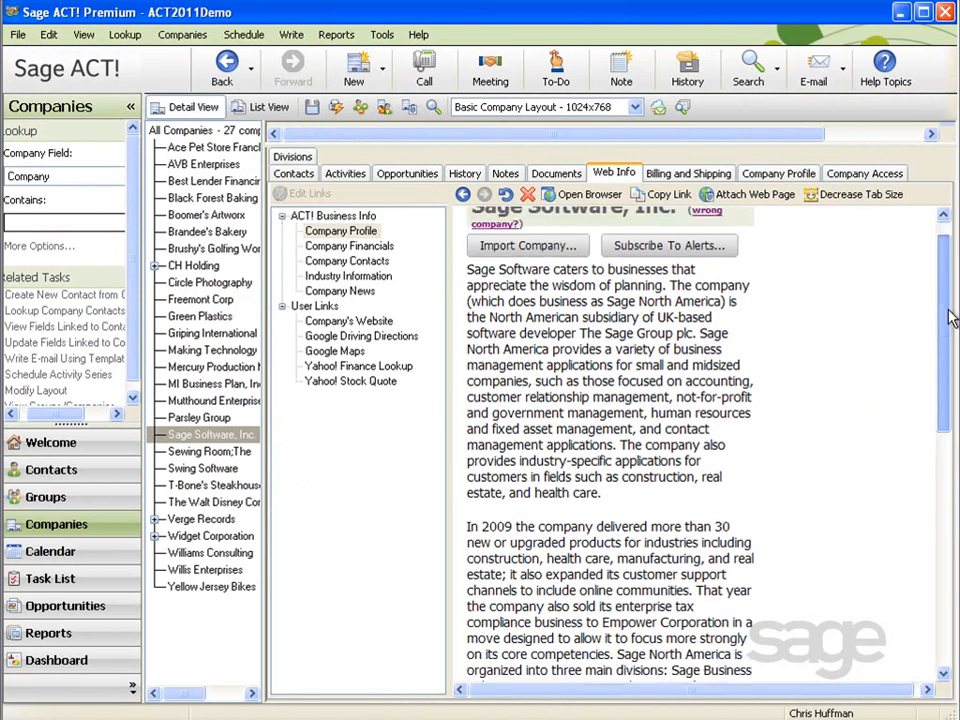
scroll("up", 3)
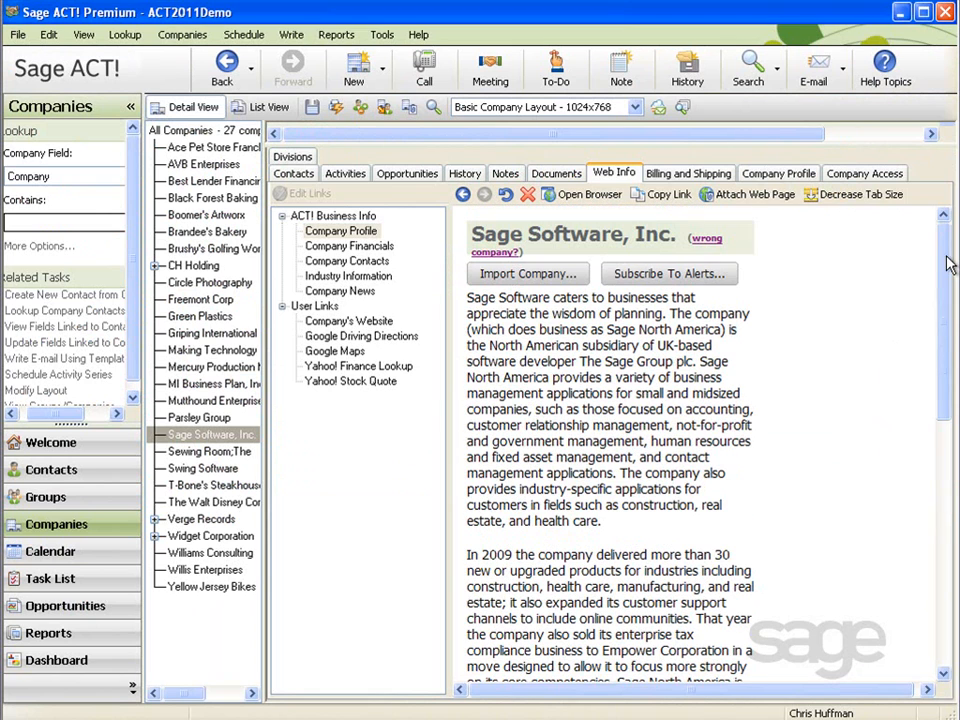
mouse_move(858, 194)
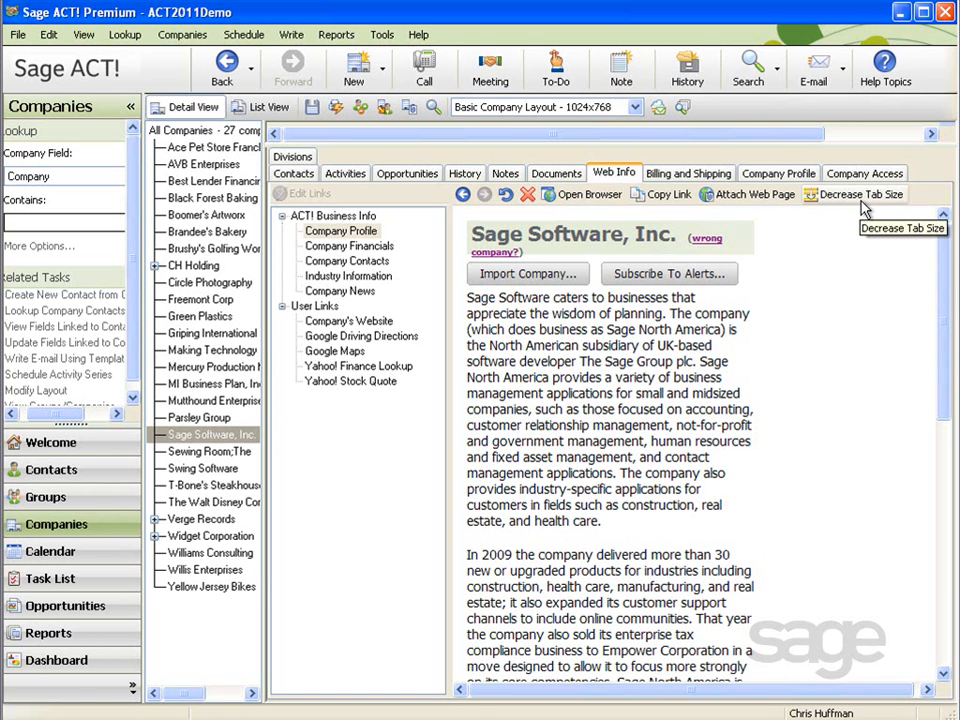
mouse_move(862, 208)
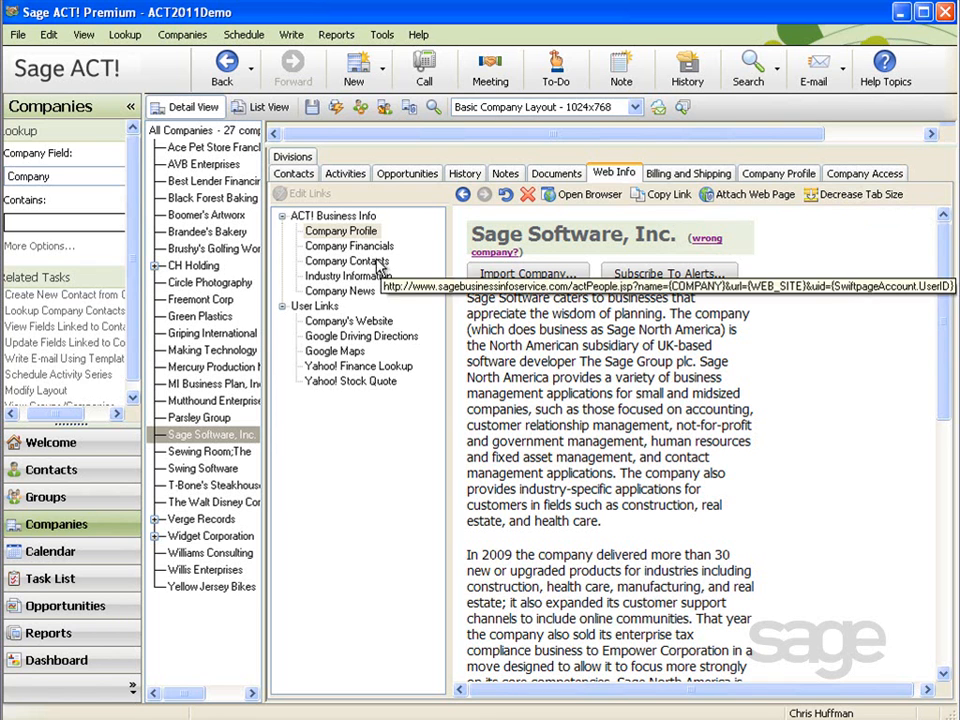
mouse_move(418, 291)
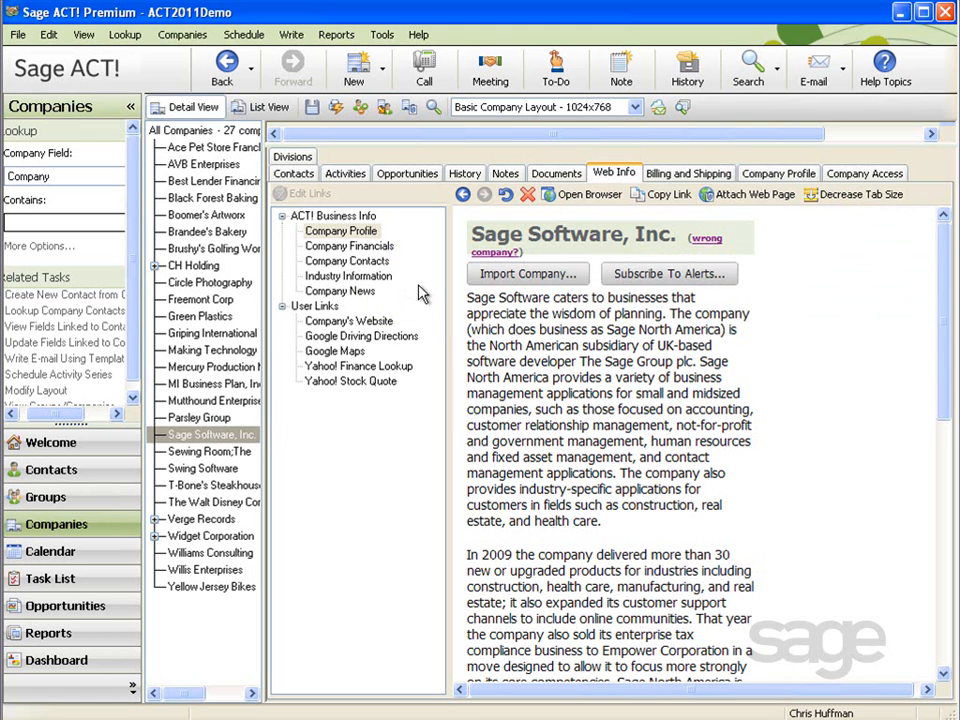
mouse_move(425, 293)
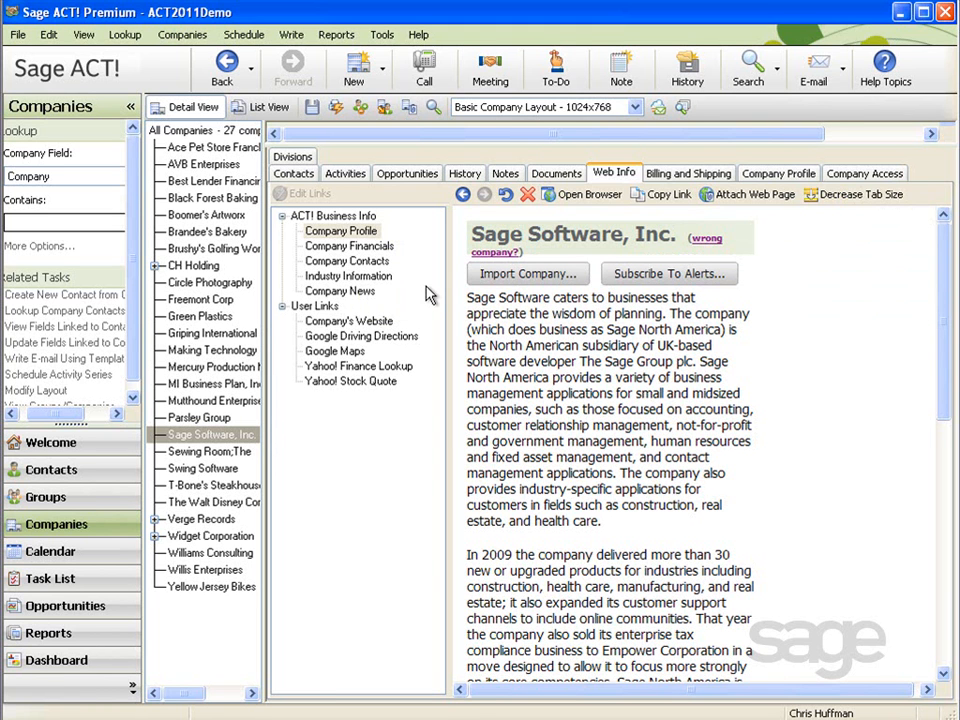